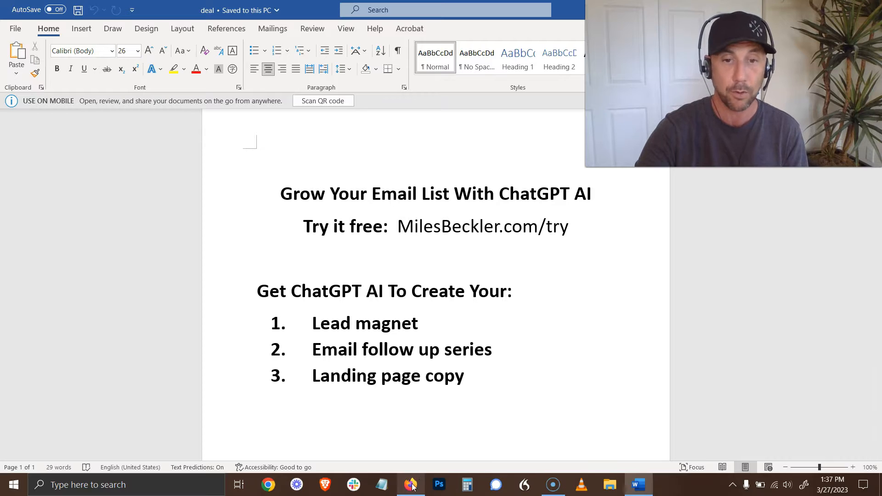
Switch from the Word promo document to the KoalaChat tab in Firefox
{"action": "left_click", "coordinate": [410, 484]}
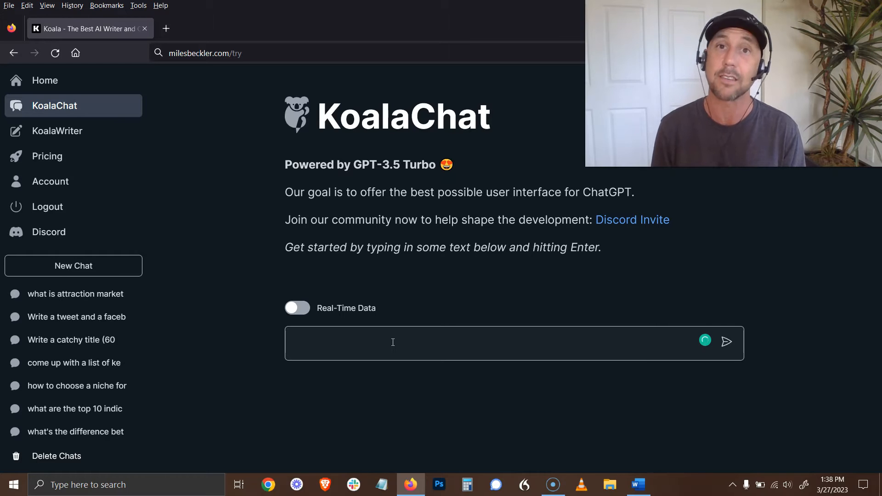
Ask KoalaChat to design a 5 day weight loss bootcamp for losing weight fast
{"action": "type", "text": "Design a 5 day weight loss bootcamp to help someone"}
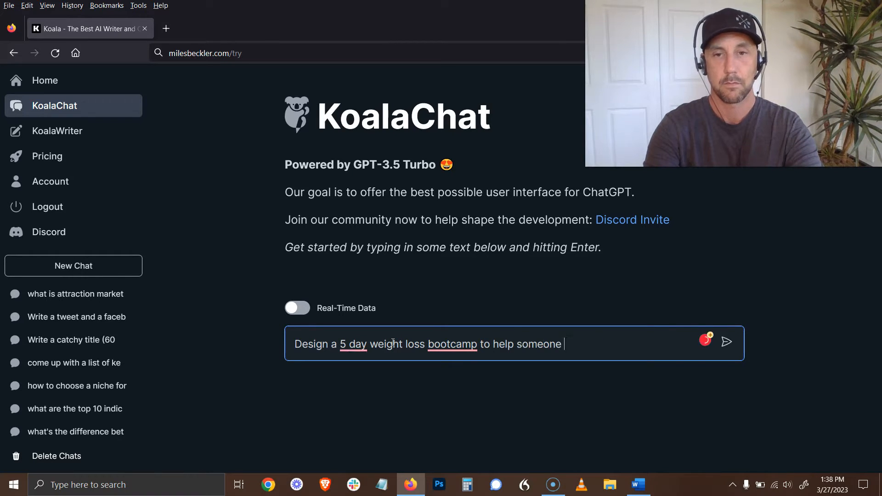
{"action": "type", "text": "get on the path to losing weight fast."}
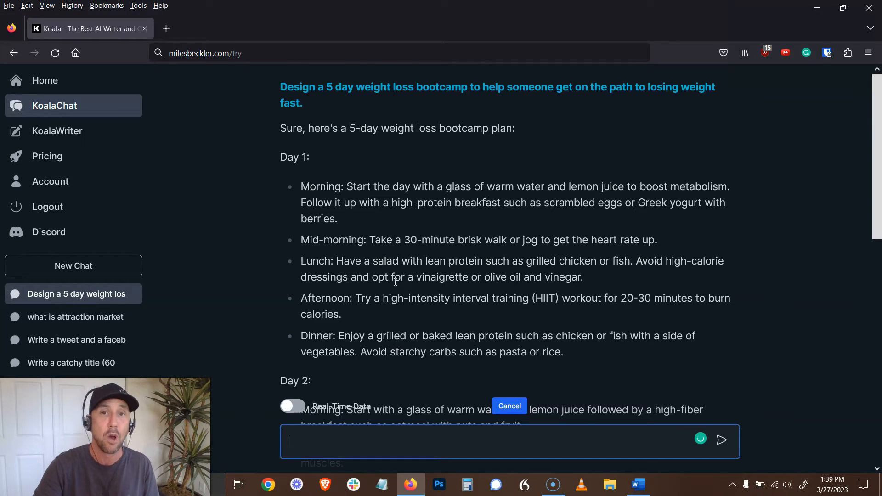
{"action": "left_click", "coordinate": [509, 406]}
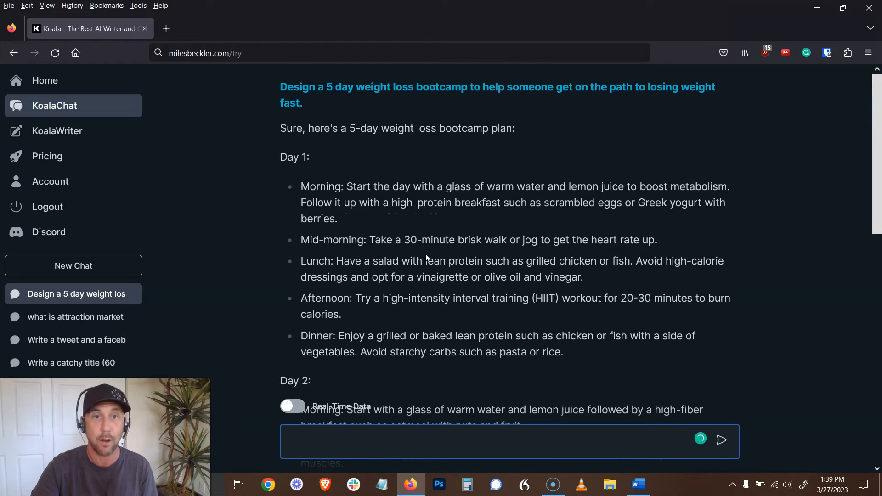
{"action": "scroll", "scroll_direction": "down", "scroll_amount": 3}
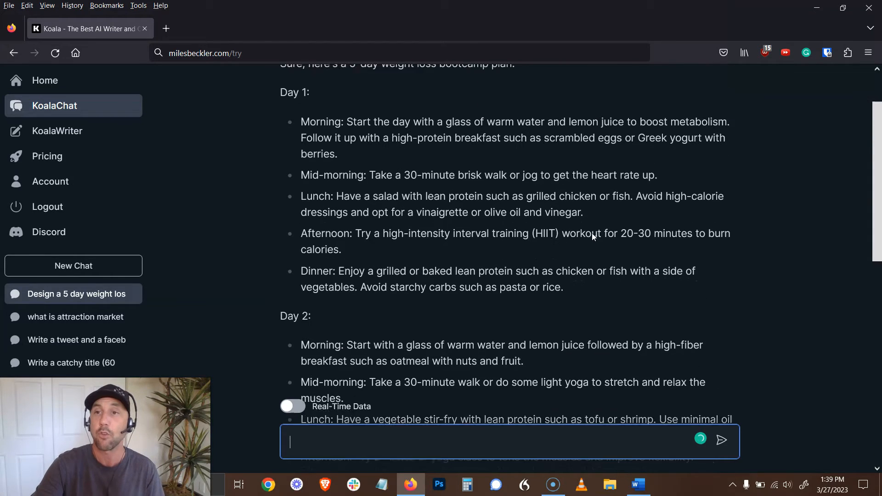
{"action": "scroll", "scroll_direction": "down", "scroll_amount": 3}
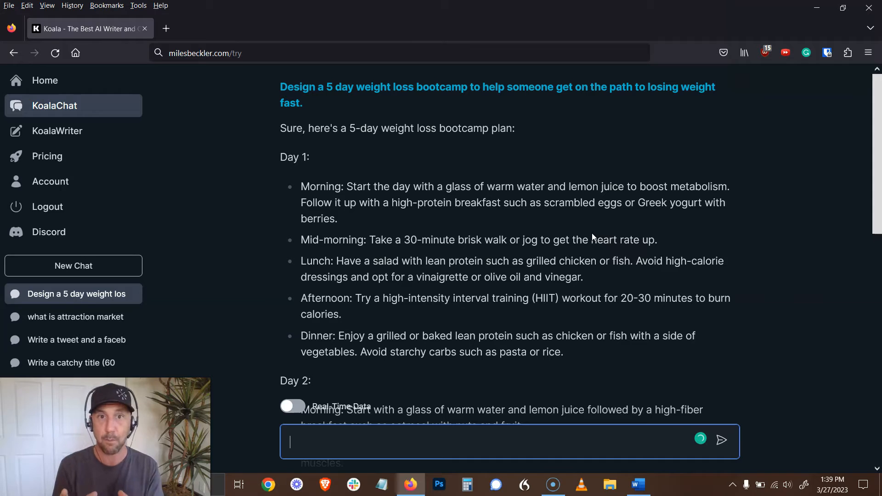
{"action": "mouse_move", "coordinate": [317, 166]}
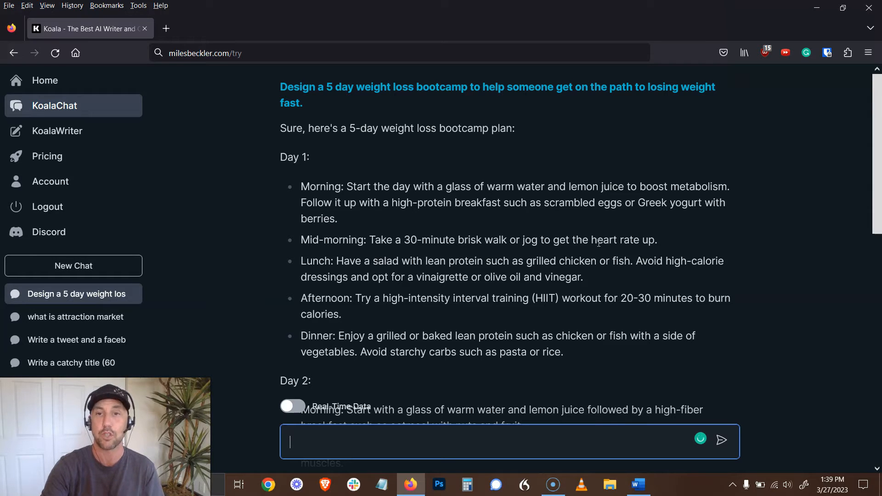
{"action": "mouse_move", "coordinate": [605, 276]}
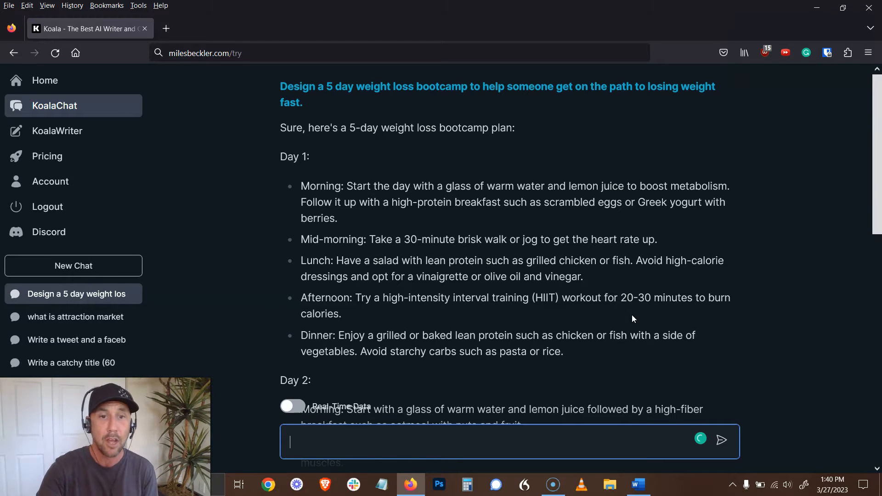
{"action": "scroll", "scroll_direction": "down", "scroll_amount": 3}
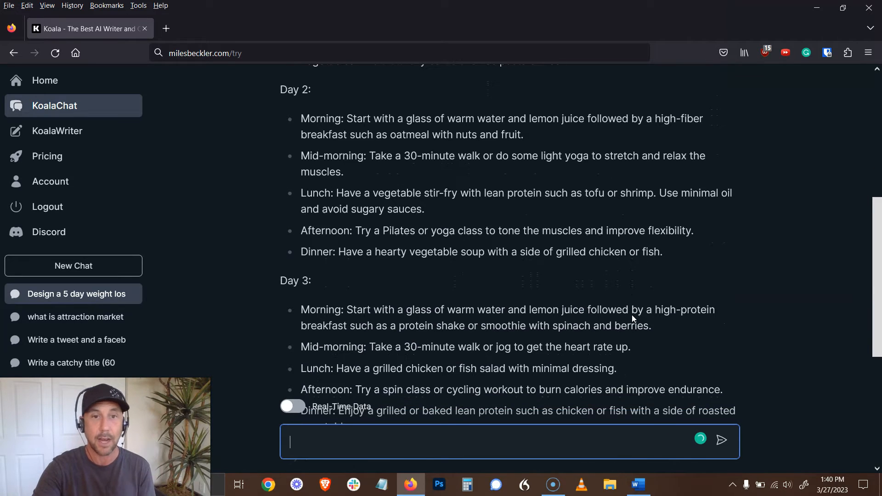
{"action": "scroll", "scroll_direction": "down", "scroll_amount": 3}
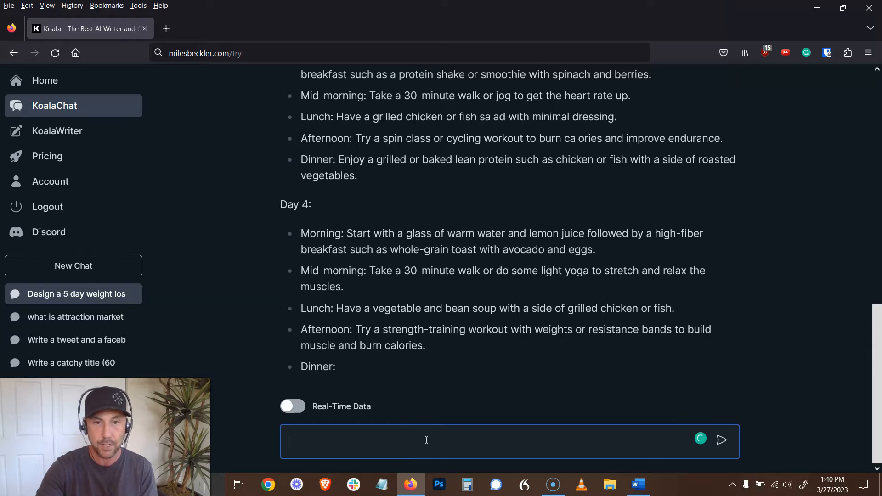
Ask KoalaChat to continue finishing day 4 and write out day 5, then read the reply
{"action": "type", "text": "Please"}
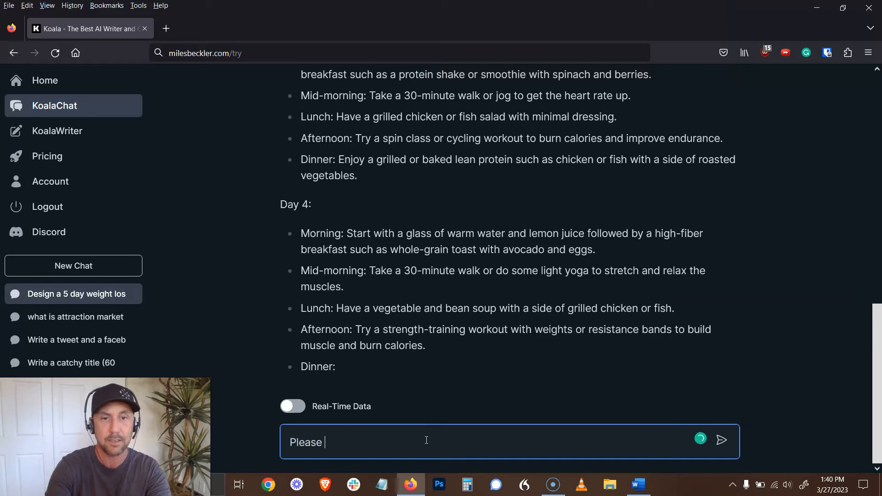
{"action": "type", "text": "continue"}
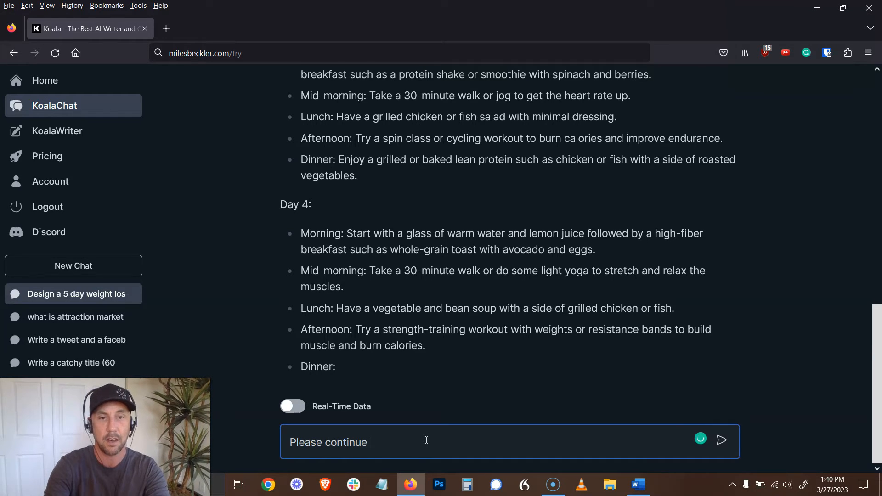
{"action": "type", "text": "finishing day"}
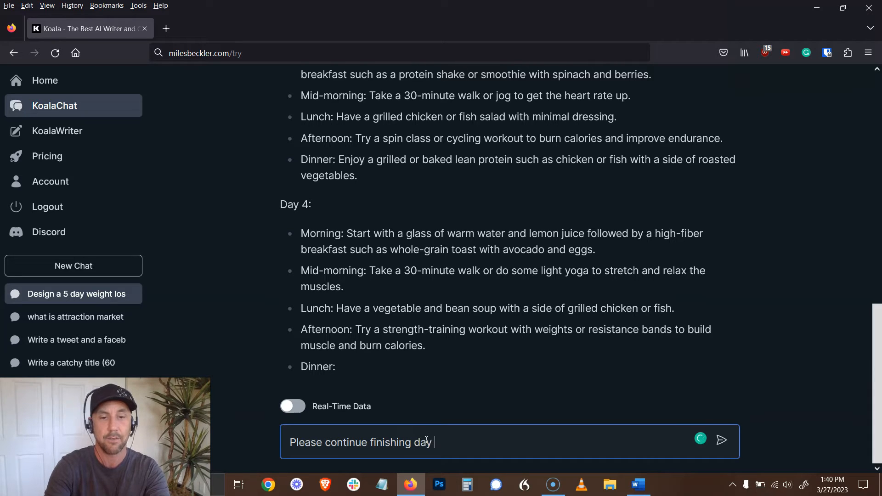
{"action": "type", "text": "4 and write out day"}
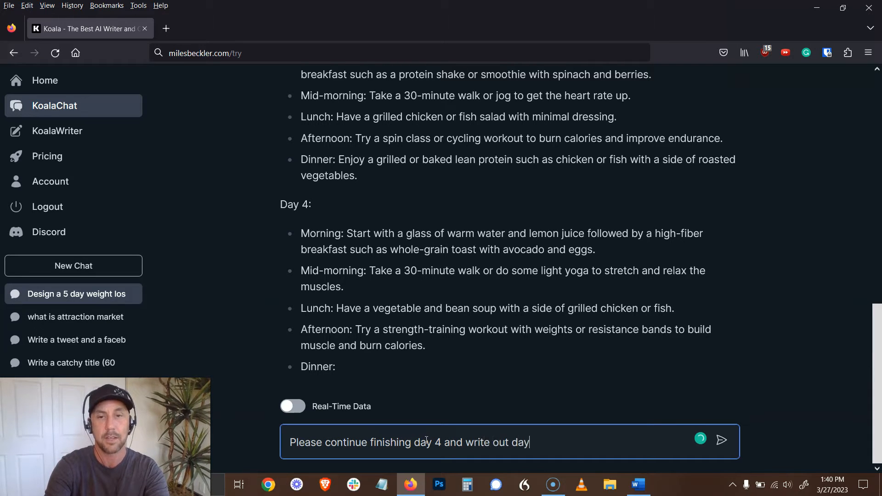
{"action": "left_click", "coordinate": [722, 440]}
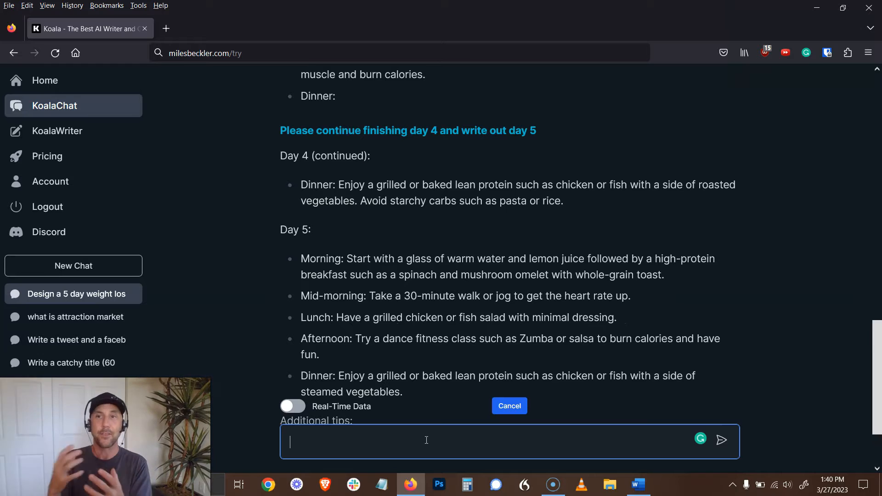
{"action": "scroll", "scroll_direction": "down", "scroll_amount": 3}
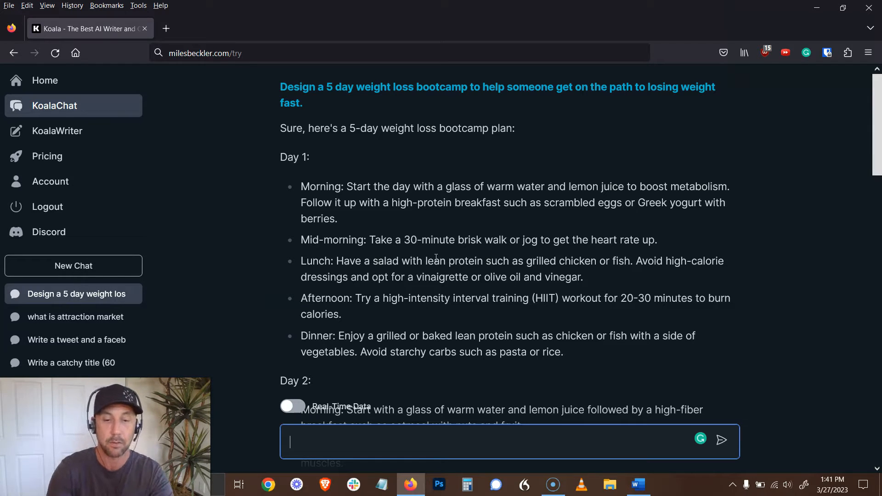
Thank KoalaChat and request an introduction email for the bootcamp
{"action": "type", "text": "Thanks!"}
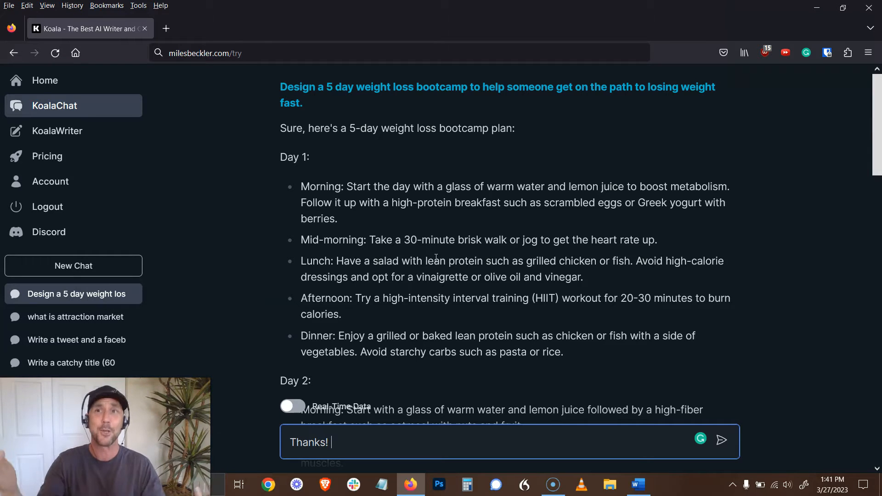
{"action": "type", "text": "now, please write an introduction emai"}
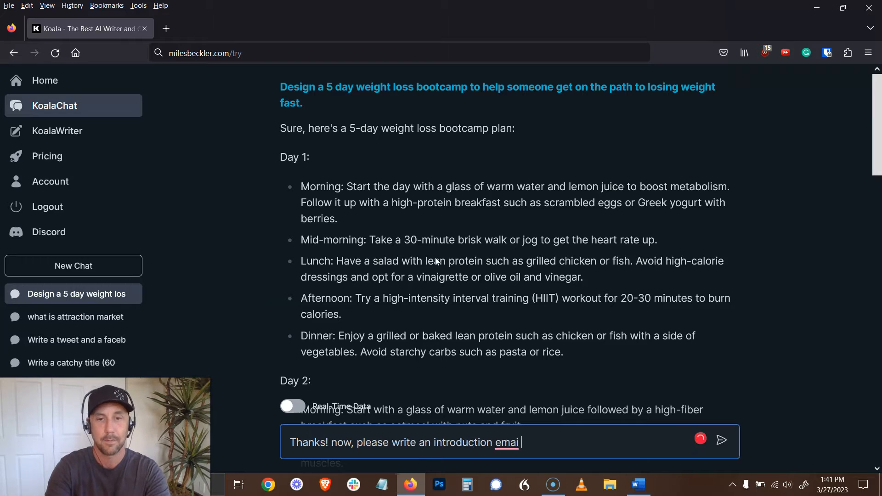
{"action": "left_click", "coordinate": [721, 439]}
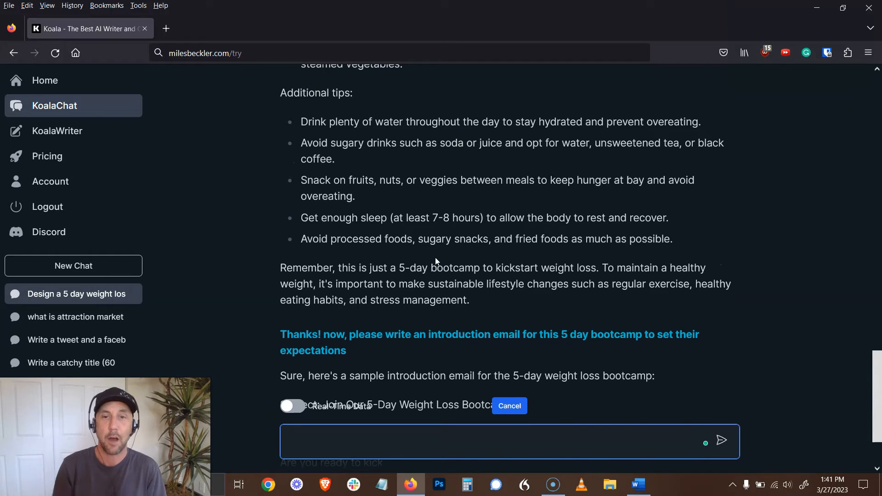
Read through the generated introduction email down to its sign-off
{"action": "scroll", "scroll_direction": "down", "scroll_amount": 3}
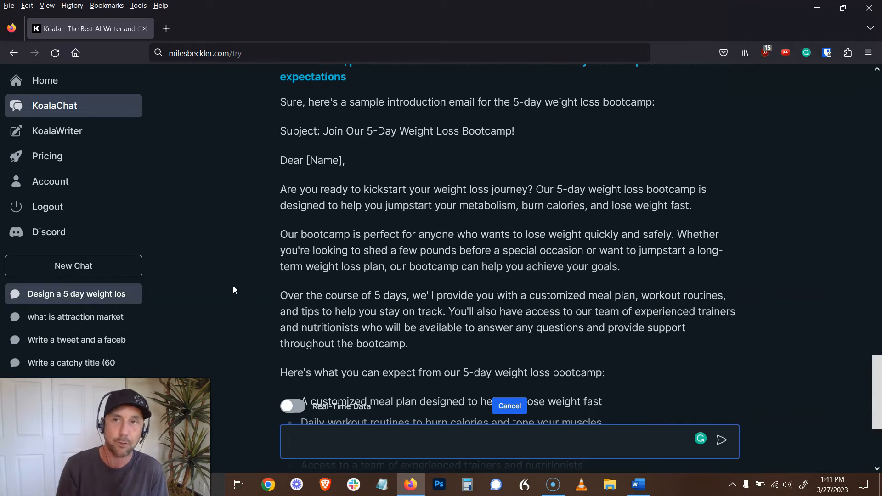
{"action": "scroll", "scroll_direction": "down", "scroll_amount": 3}
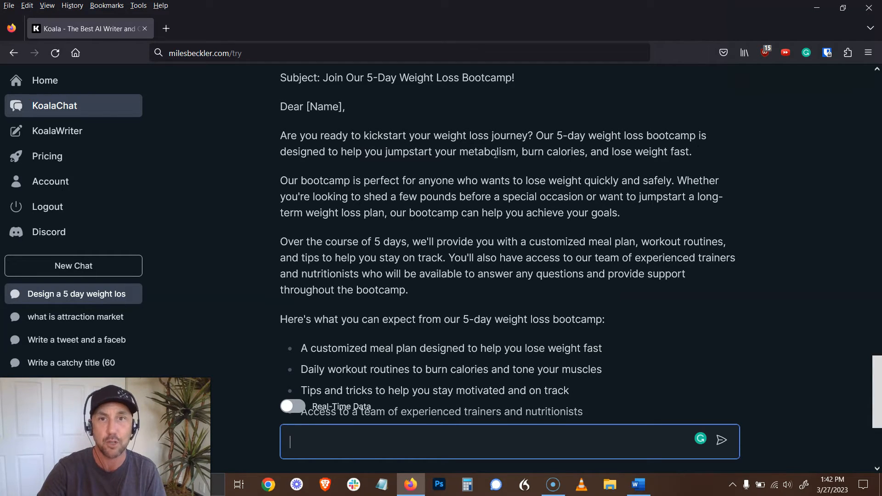
{"action": "mouse_move", "coordinate": [694, 235]}
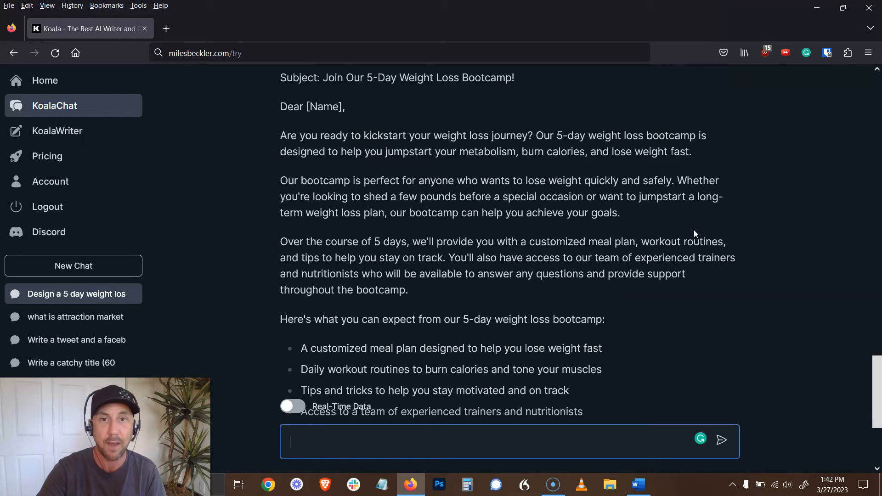
{"action": "scroll", "scroll_direction": "down", "scroll_amount": 3}
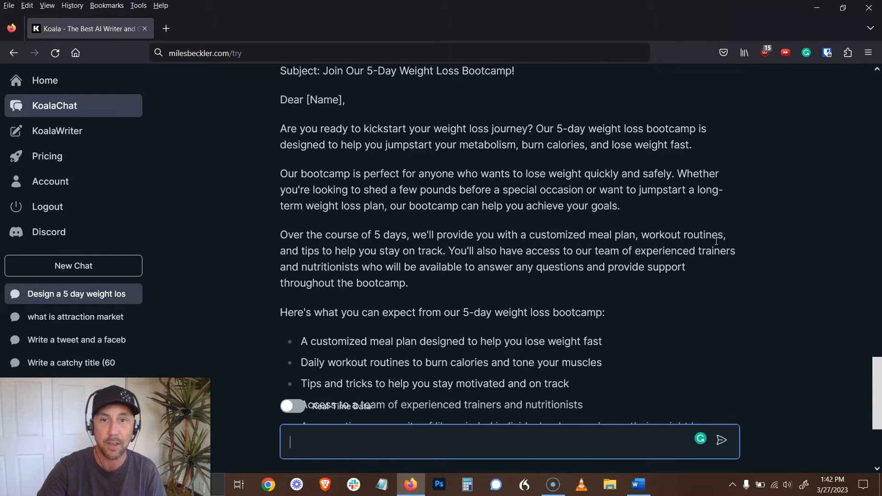
{"action": "scroll", "scroll_direction": "down", "scroll_amount": 3}
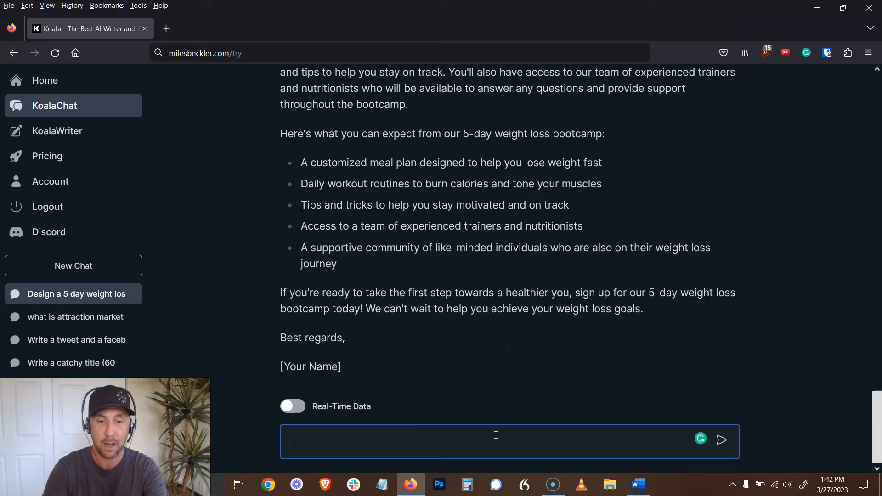
Request the Day 1 bootcamp email and read it through meal plan, workout, hydration tips and sign-off
{"action": "type", "text": "Please write em"}
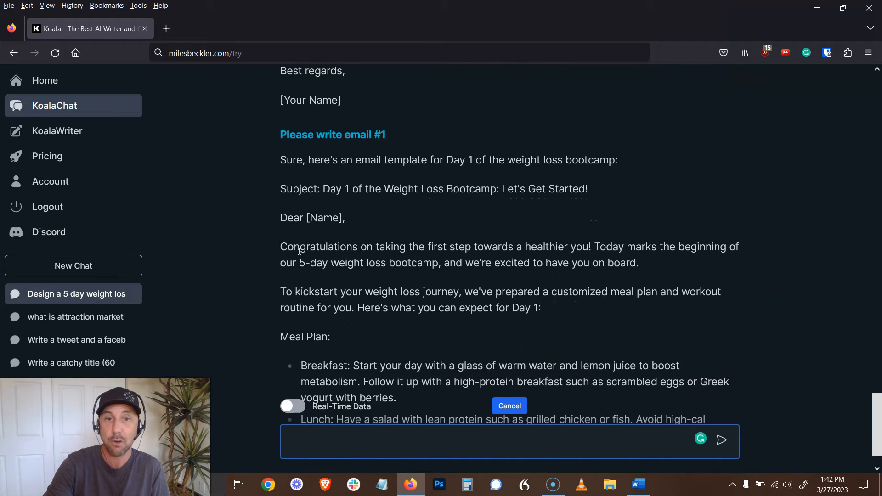
{"action": "scroll", "scroll_direction": "down", "scroll_amount": 3}
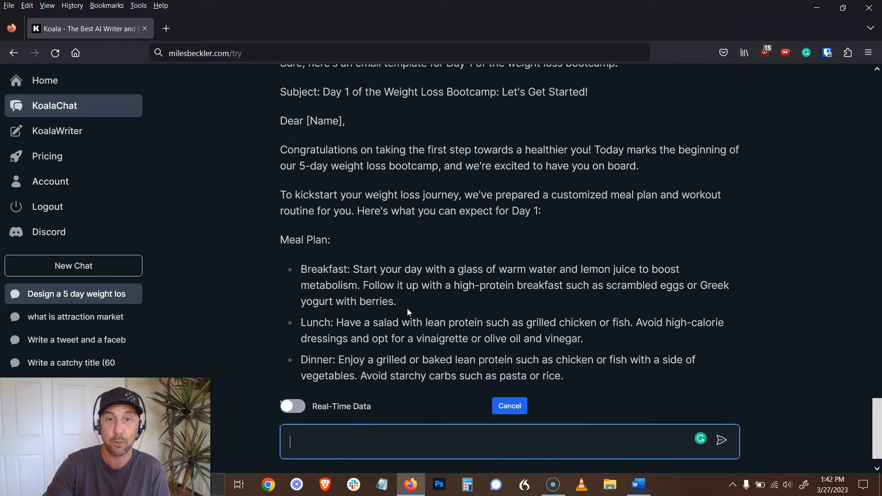
{"action": "scroll", "scroll_direction": "down", "scroll_amount": 3}
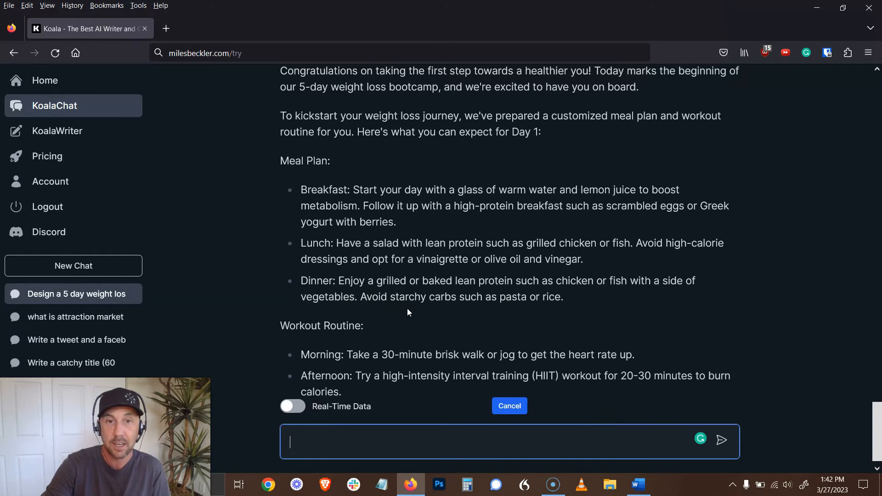
{"action": "scroll", "scroll_direction": "down", "scroll_amount": 3}
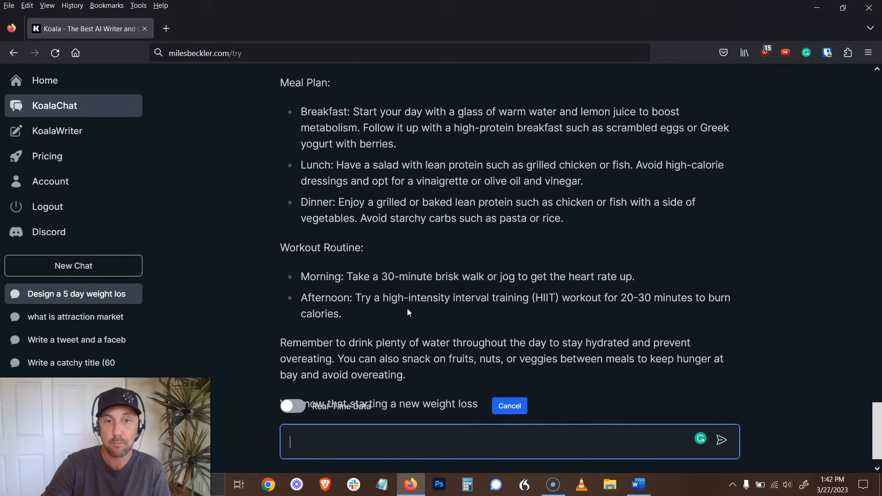
{"action": "scroll", "scroll_direction": "down", "scroll_amount": 3}
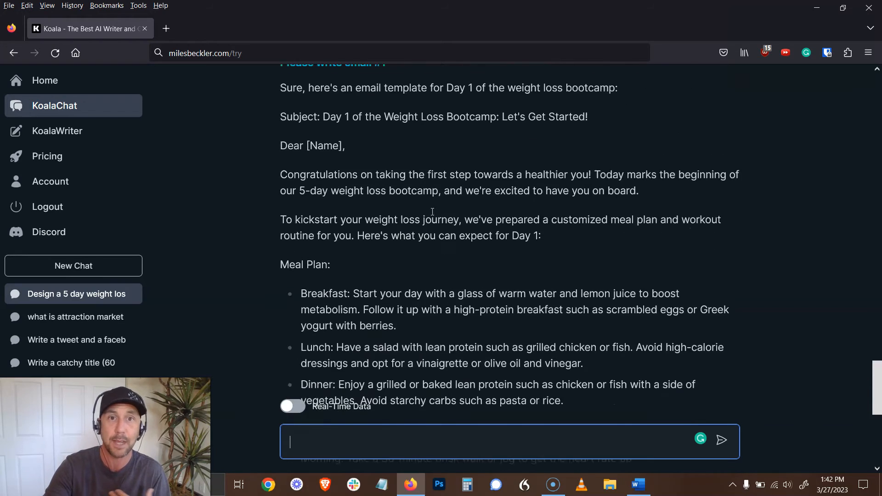
{"action": "scroll", "scroll_direction": "down", "scroll_amount": 3}
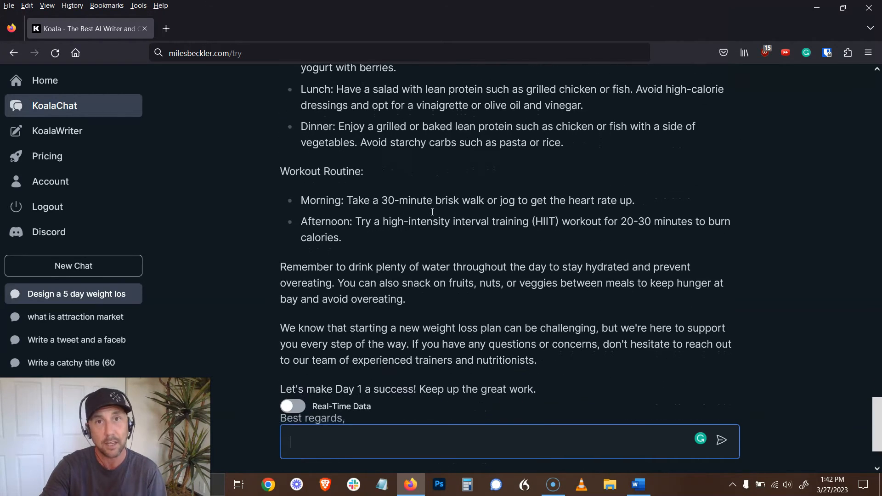
{"action": "scroll", "scroll_direction": "down", "scroll_amount": 3}
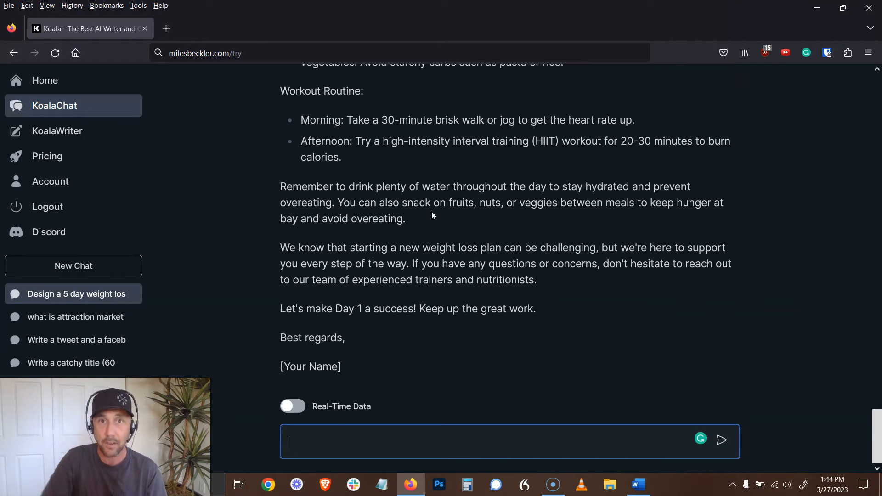
Request 10 compelling website headlines that persuade visitors to start the 5 day bootcamp
{"action": "type", "text": "Great, please write out 10 compelling headlines taht"}
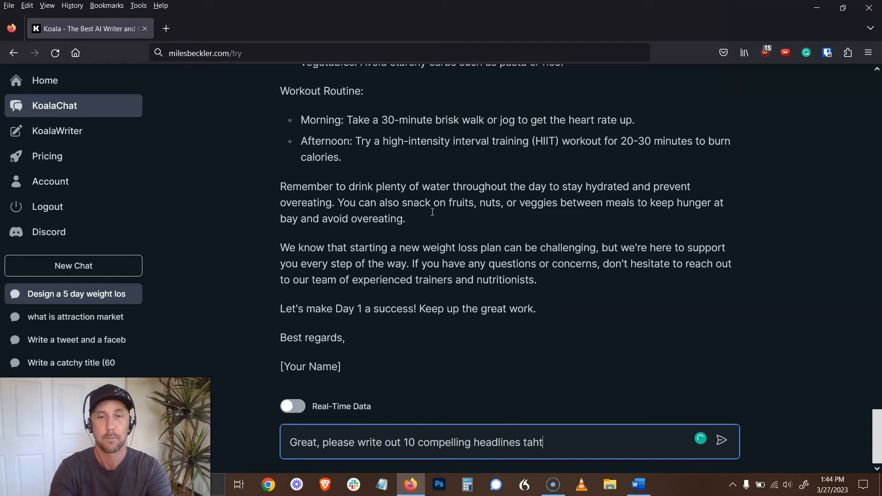
{"action": "left_click", "coordinate": [721, 439]}
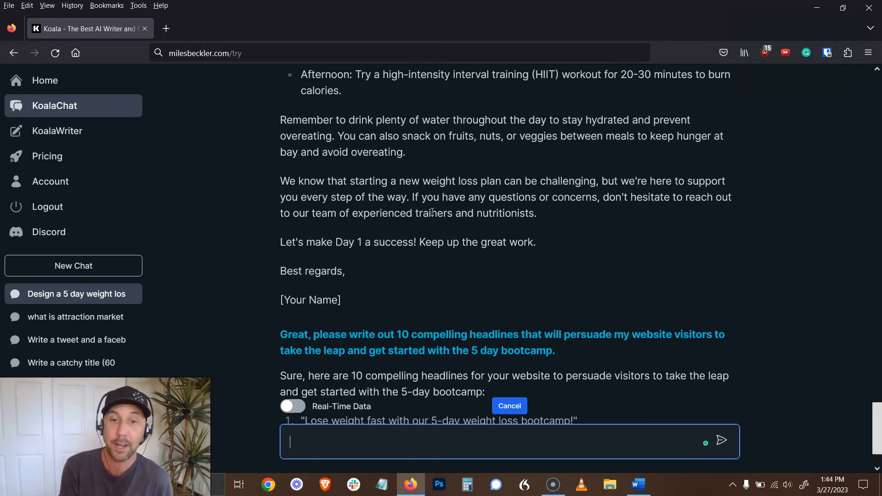
{"action": "scroll", "scroll_direction": "down", "scroll_amount": 3}
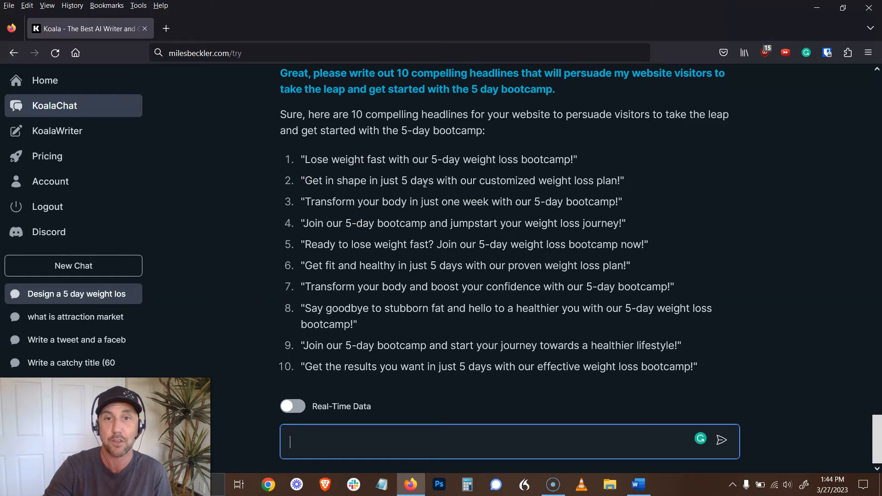
{"action": "mouse_move", "coordinate": [498, 206]}
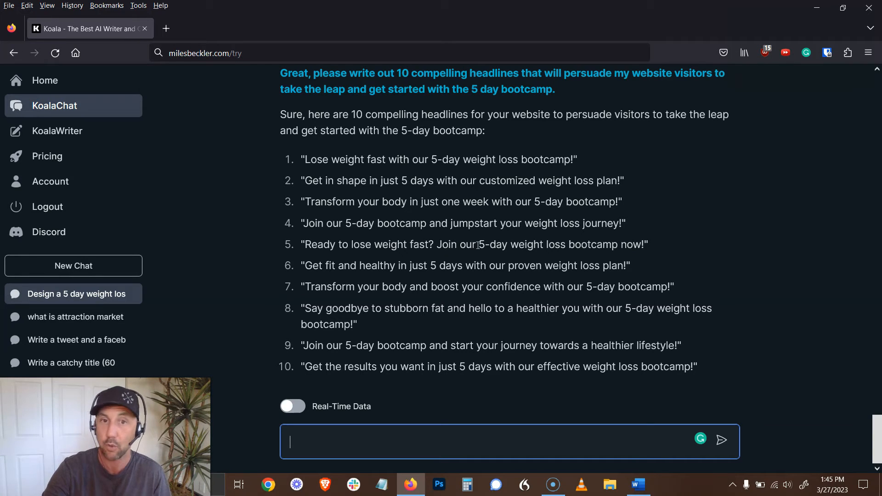
{"action": "mouse_move", "coordinate": [340, 426]}
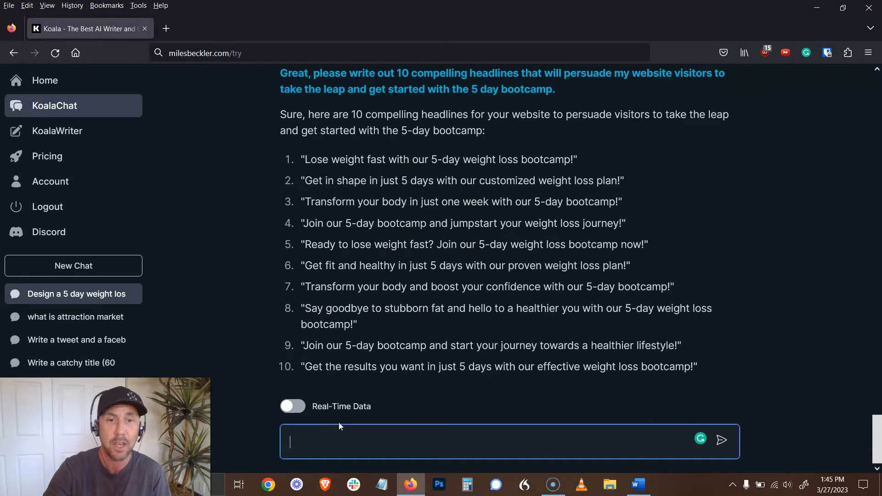
Ask for 10 clever names for the 5 day bootcamp and read the list, such as FastFit 5-Day Bootcamp
{"action": "type", "text": "Come up with 10 clever names for my"}
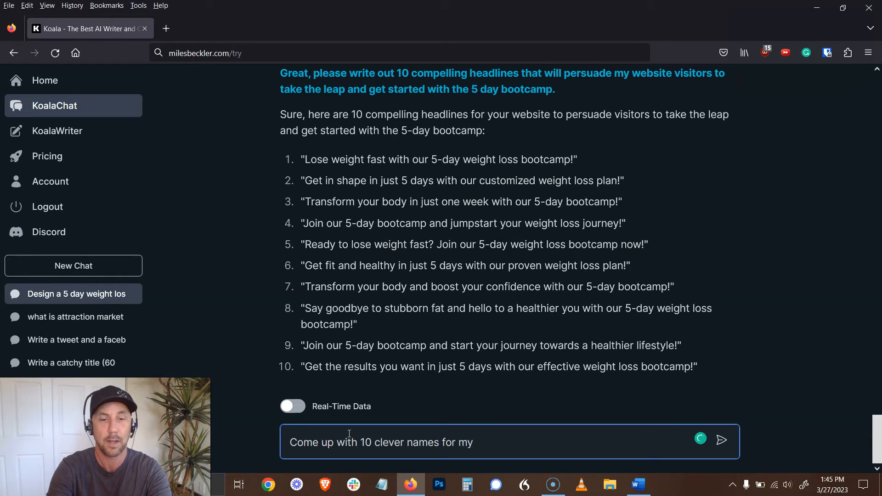
{"action": "type", "text": "5 day bootc"}
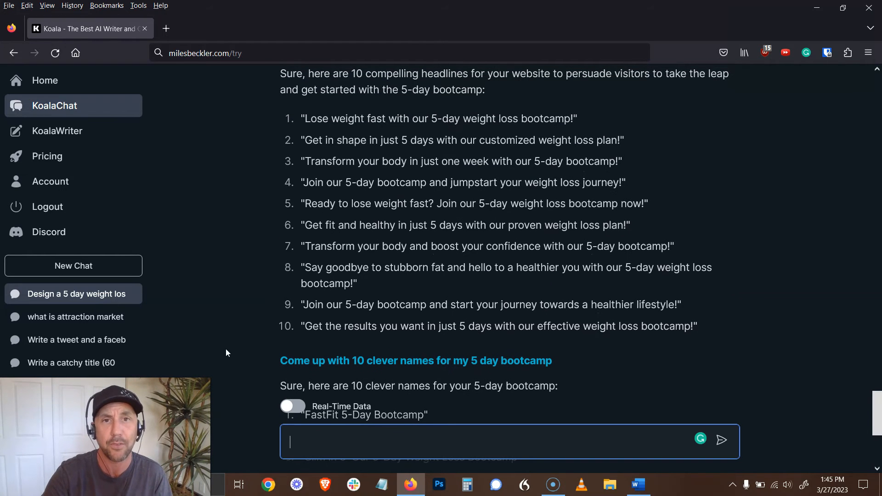
{"action": "mouse_move", "coordinate": [298, 144]}
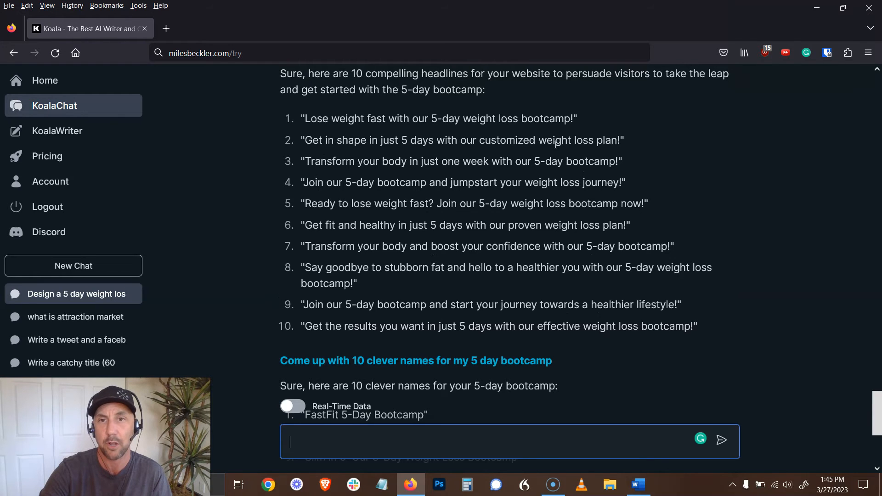
{"action": "scroll", "scroll_direction": "down", "scroll_amount": 3}
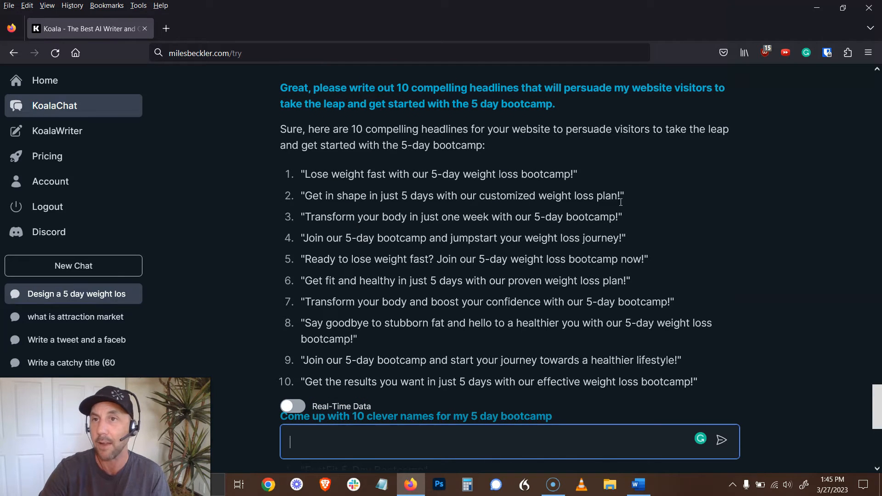
{"action": "mouse_move", "coordinate": [621, 213]}
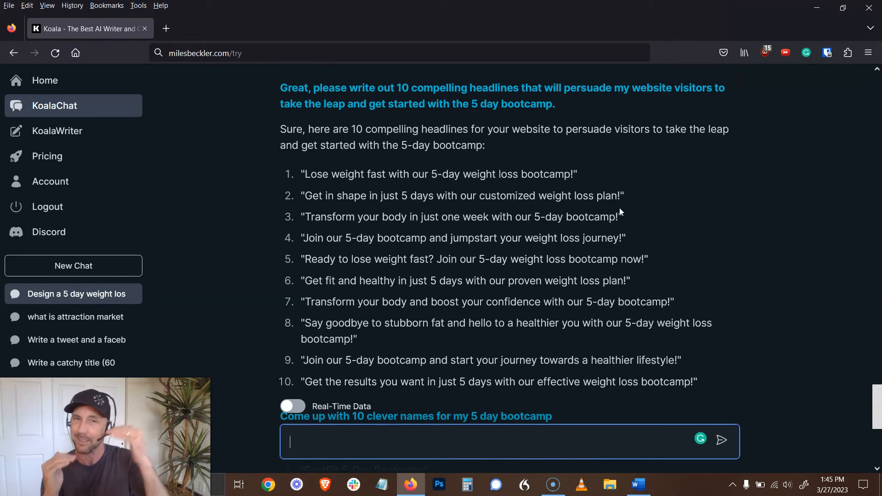
{"action": "scroll", "scroll_direction": "down", "scroll_amount": 3}
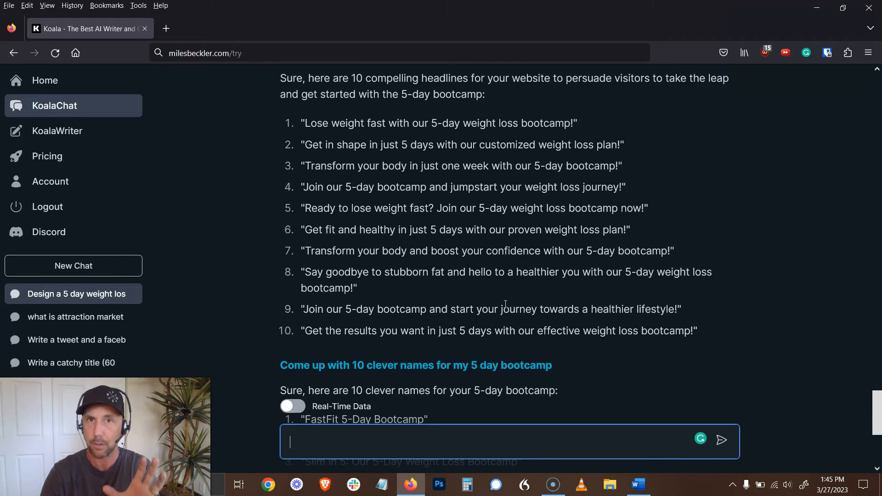
{"action": "scroll", "scroll_direction": "down", "scroll_amount": 3}
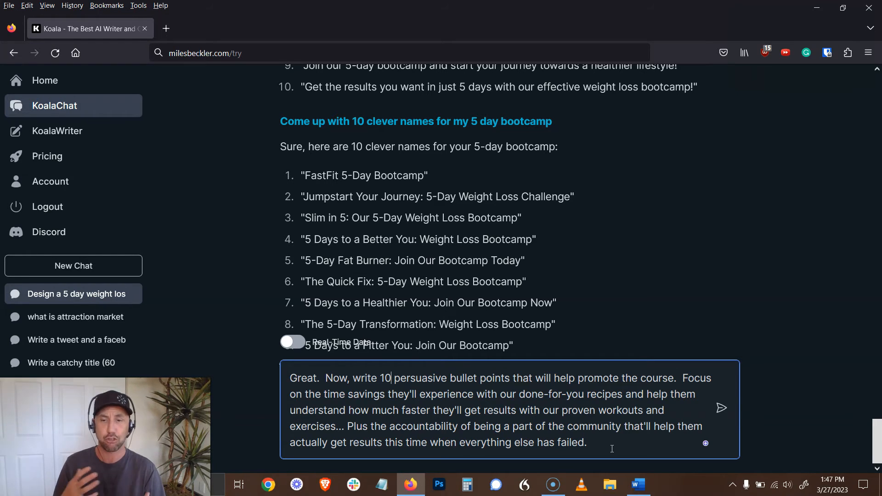
Send the request for ten persuasive bullet points promoting the bootcamp
{"action": "left_click", "coordinate": [722, 408]}
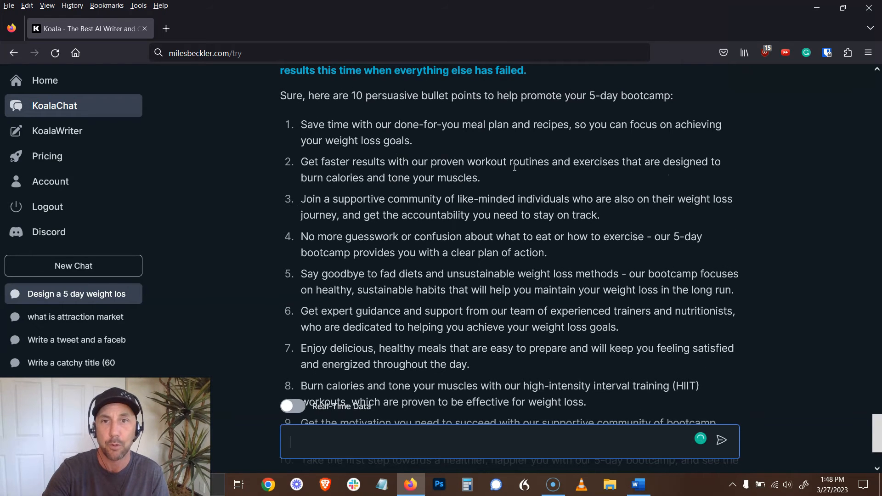
{"action": "mouse_move", "coordinate": [311, 180]}
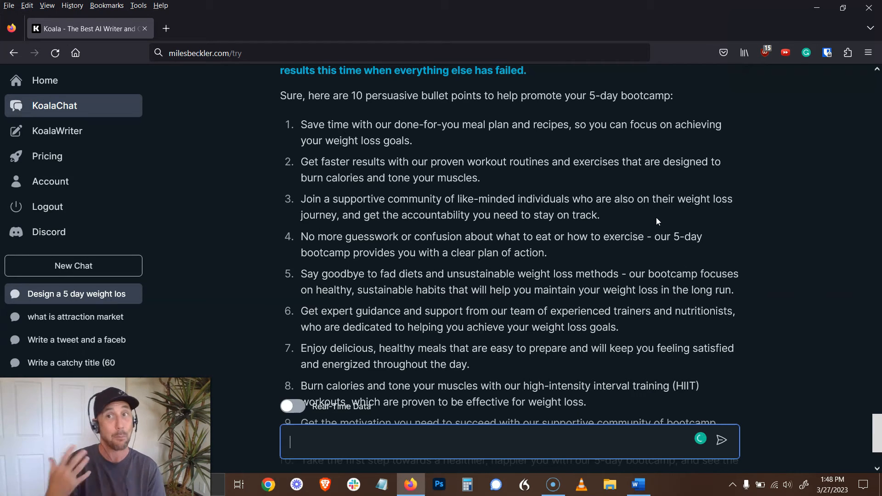
Review the ten promotional bullet points on time savings, faster results and accountability
{"action": "scroll", "scroll_direction": "down", "scroll_amount": 3}
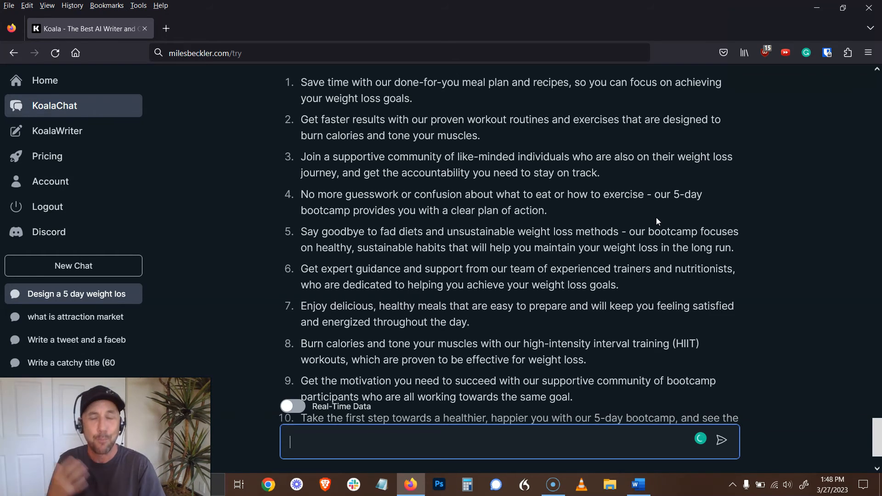
{"action": "scroll", "scroll_direction": "down", "scroll_amount": 3}
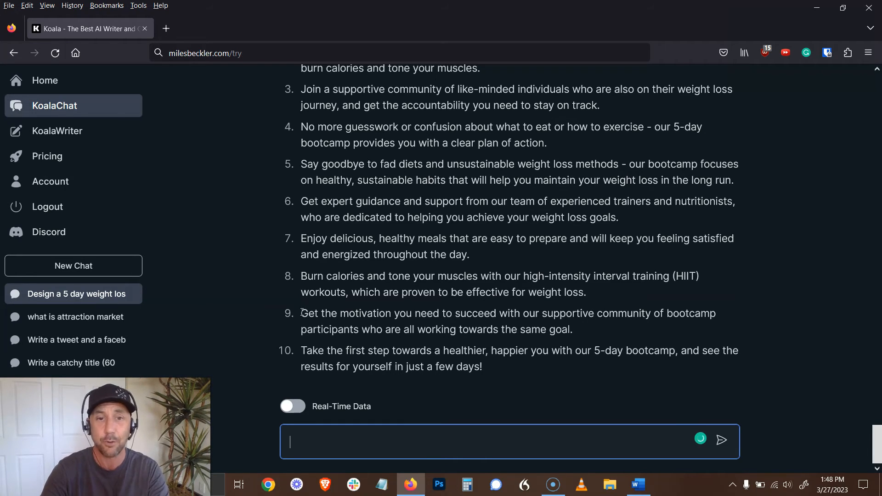
{"action": "left_click_drag", "start_coordinate": [301, 313], "coordinate": [453, 313]}
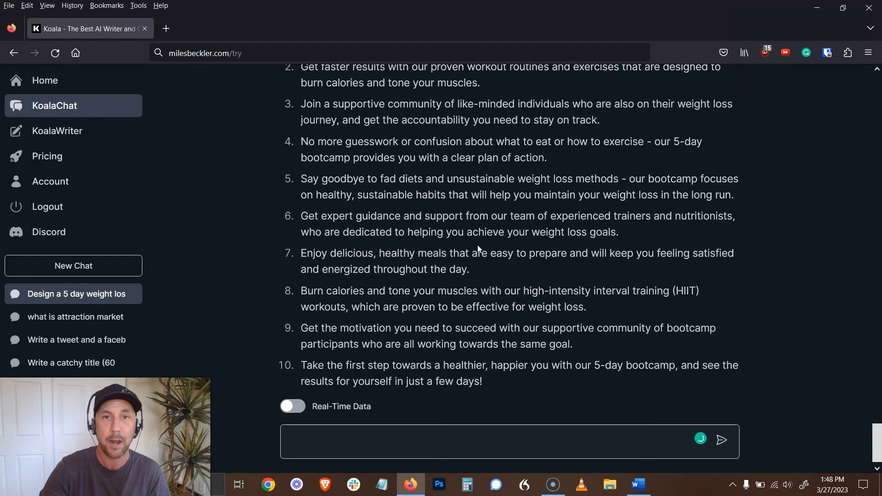
{"action": "scroll", "scroll_direction": "up", "scroll_amount": 3}
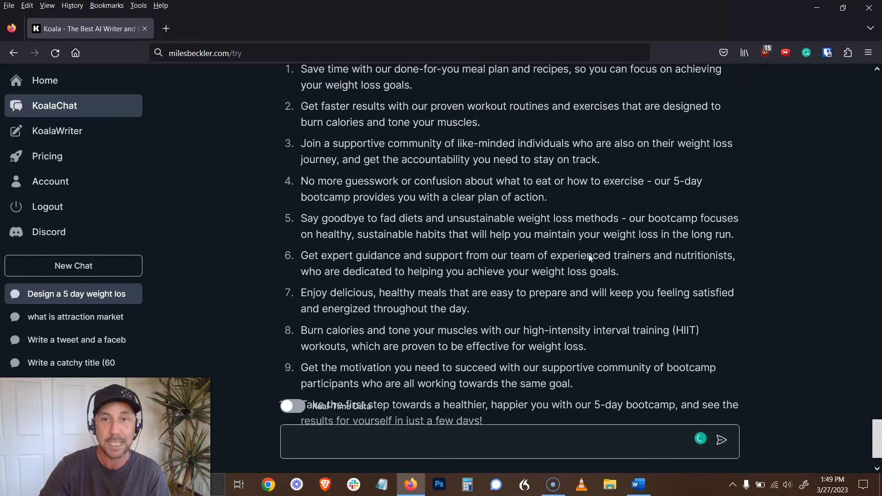
{"action": "scroll", "scroll_direction": "down", "scroll_amount": 3}
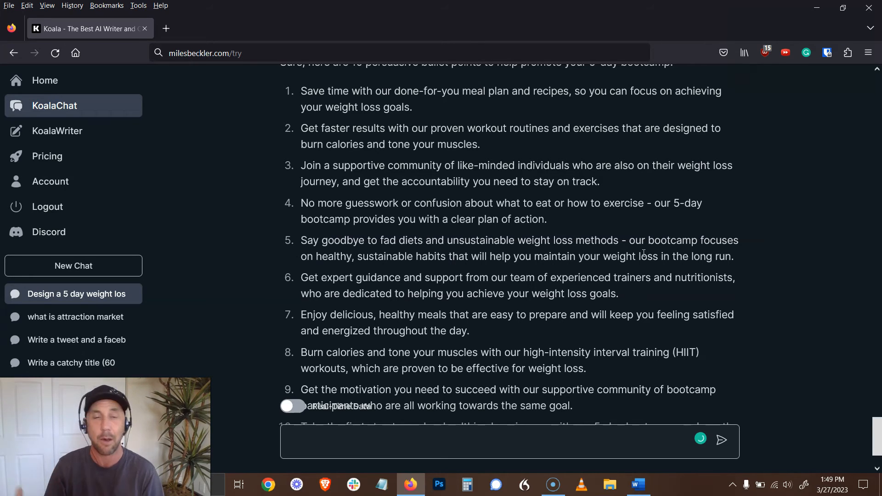
{"action": "mouse_move", "coordinate": [730, 268]}
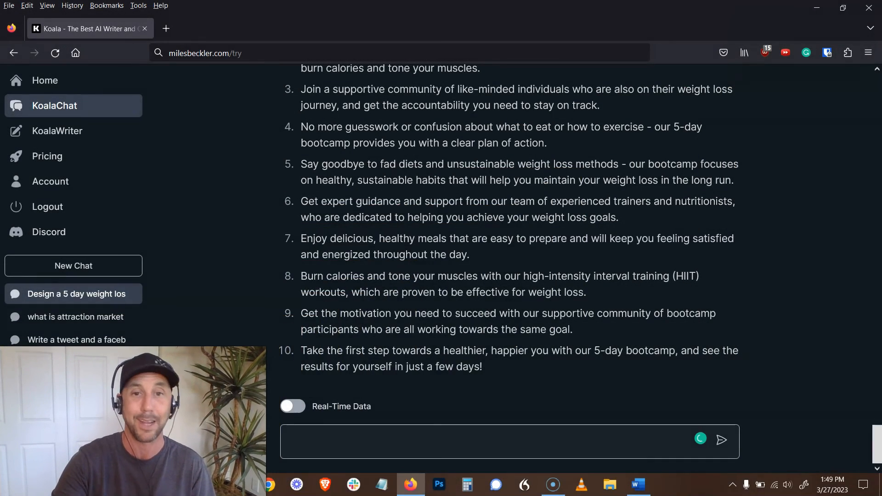
Thank KoalaChat and ask for 3 Facebook ads that promote the bootcamp
{"action": "left_click", "coordinate": [386, 442]}
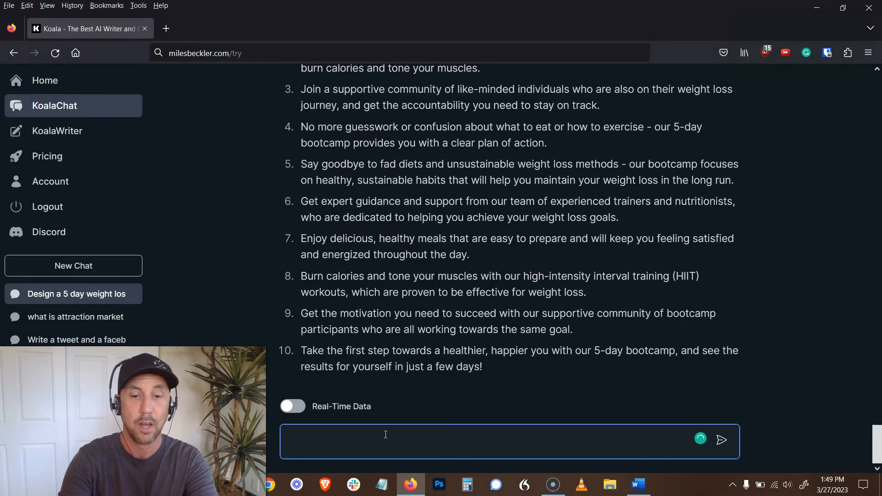
{"action": "type", "text": "thanks! Now write 3 facebook ads that will promote th"}
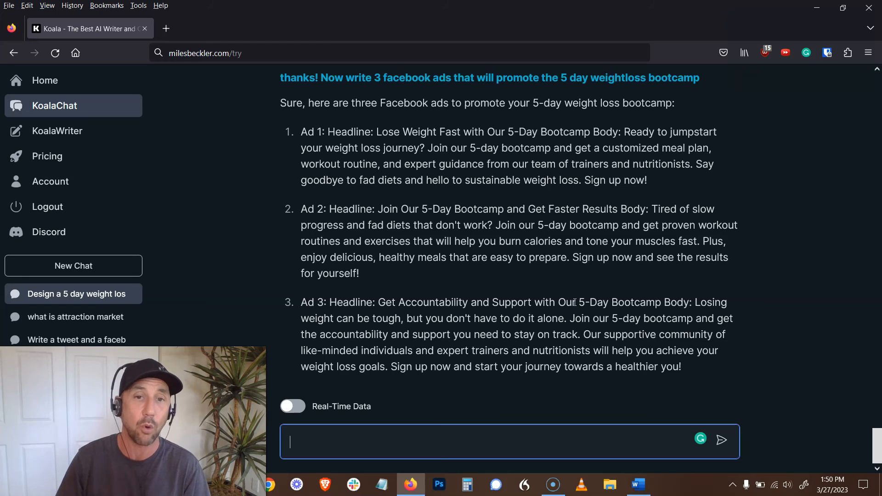
{"action": "mouse_move", "coordinate": [540, 241]}
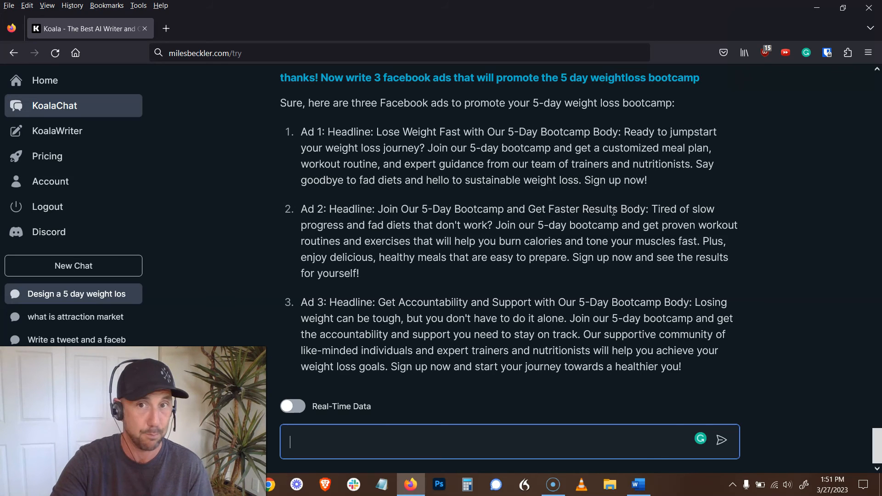
{"action": "mouse_move", "coordinate": [531, 221]}
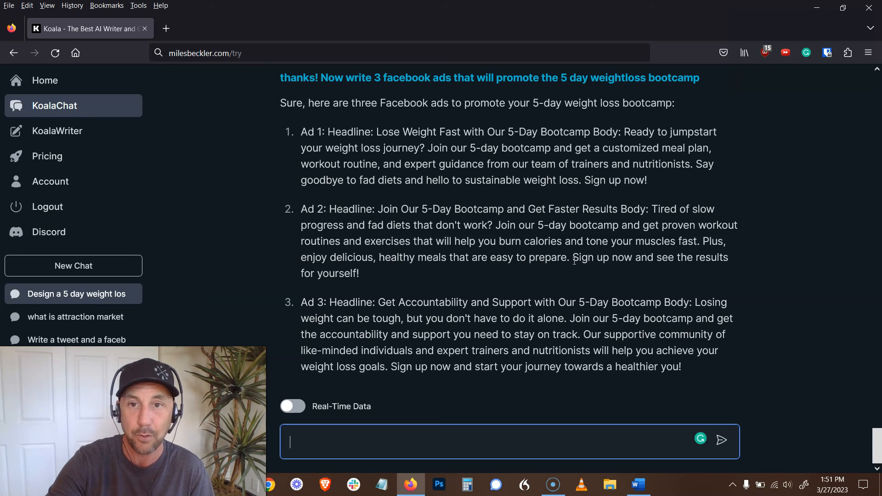
{"action": "mouse_move", "coordinate": [371, 285]}
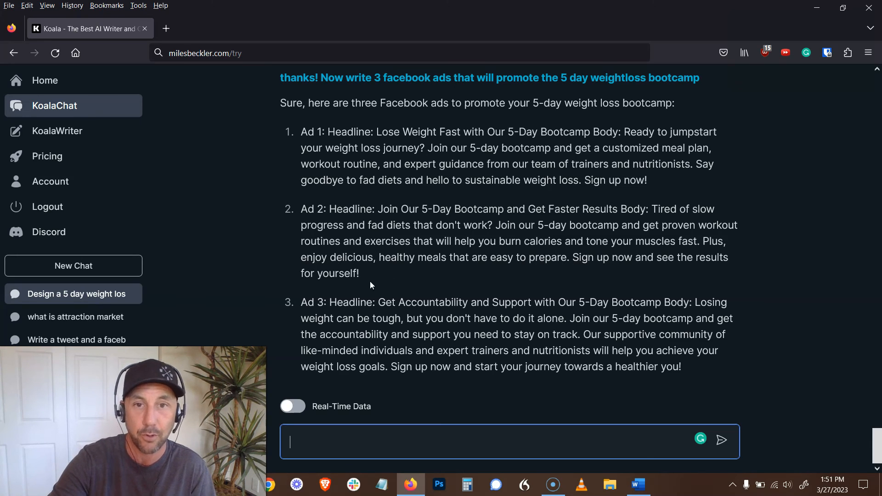